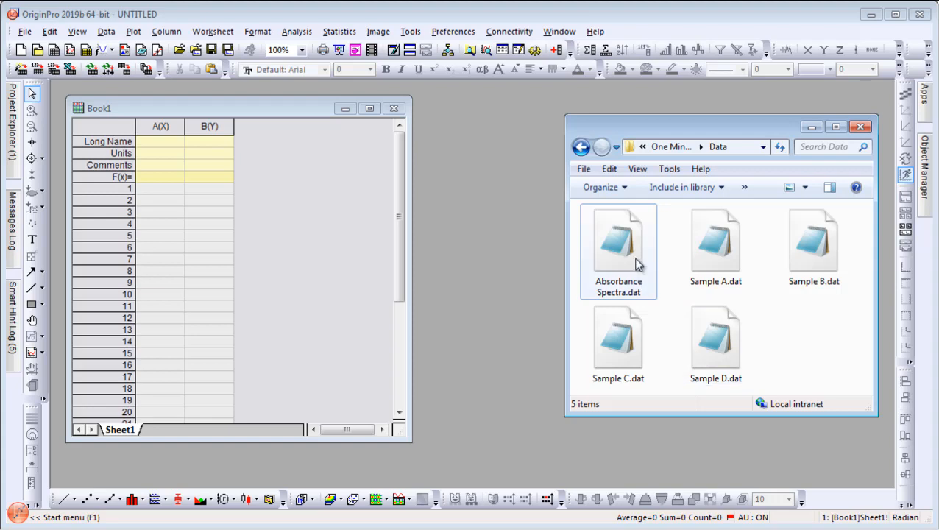
# Import Absorbance Spectra.dat and plot every column in its own separate layer.
pyautogui.click(618, 250)
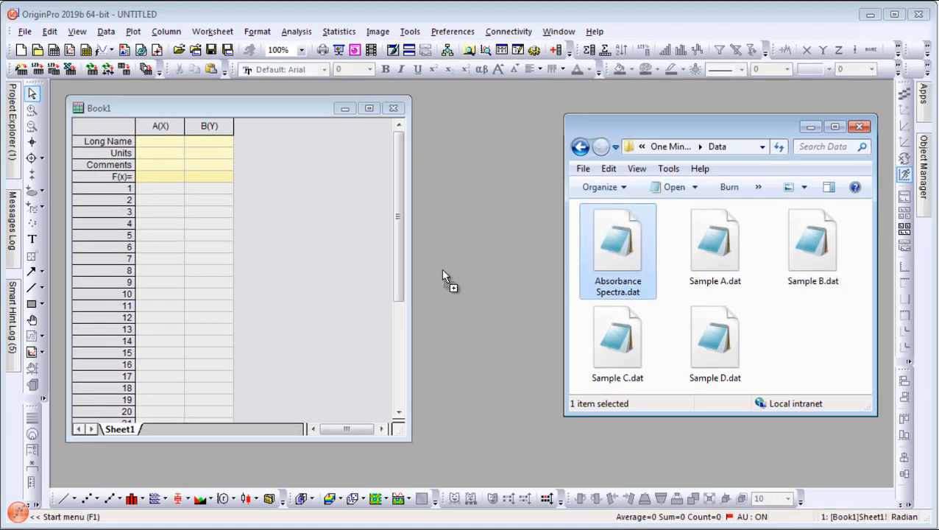
pyautogui.doubleClick(617, 243)
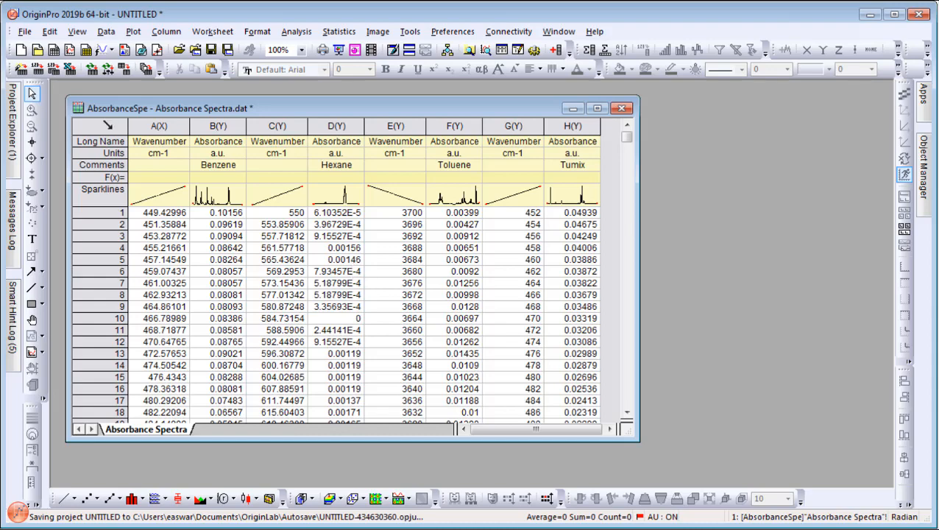
pyautogui.click(100, 125)
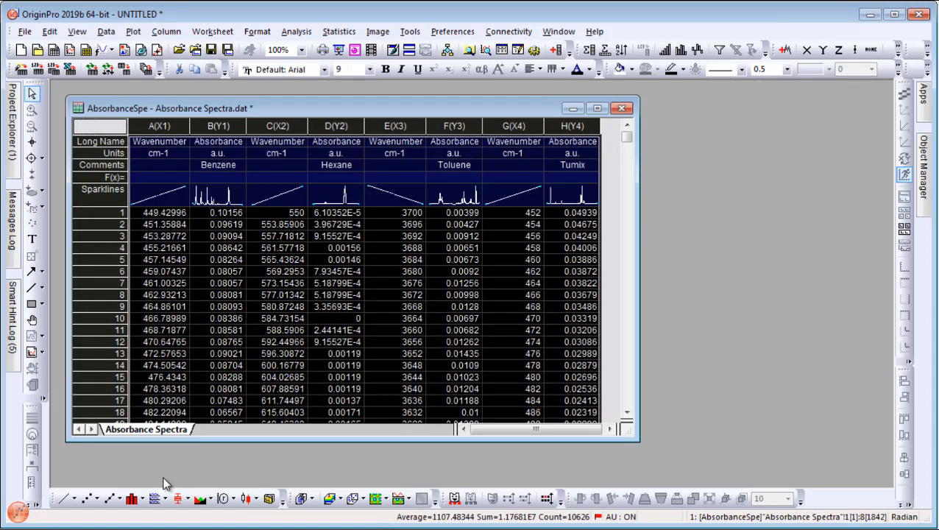
pyautogui.moveTo(156, 499)
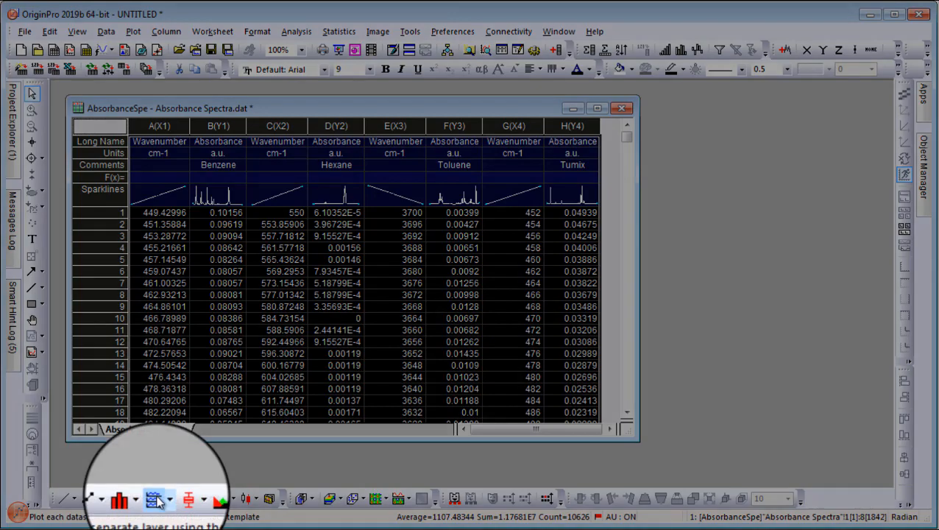
pyautogui.click(156, 499)
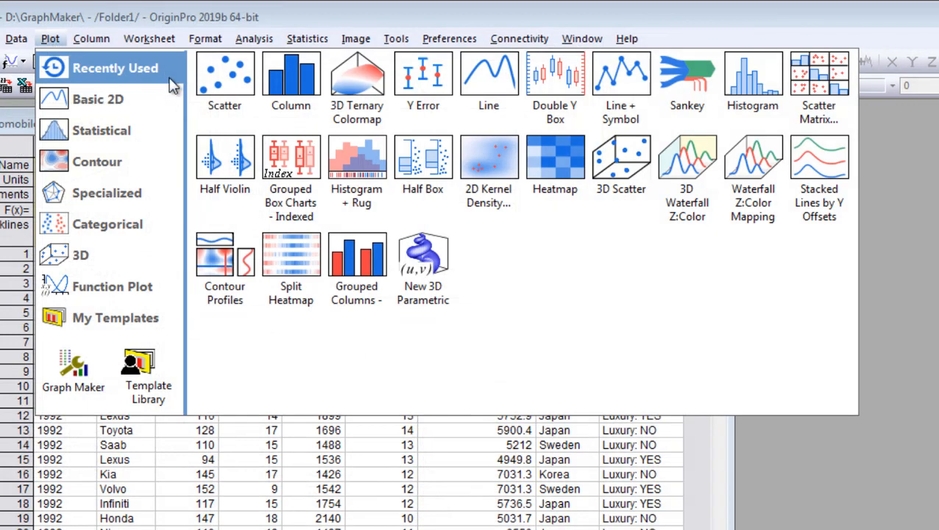
# Browse the Statistical, Contour, Categorical and 3D galleries, then launch Graph Maker.
pyautogui.click(101, 130)
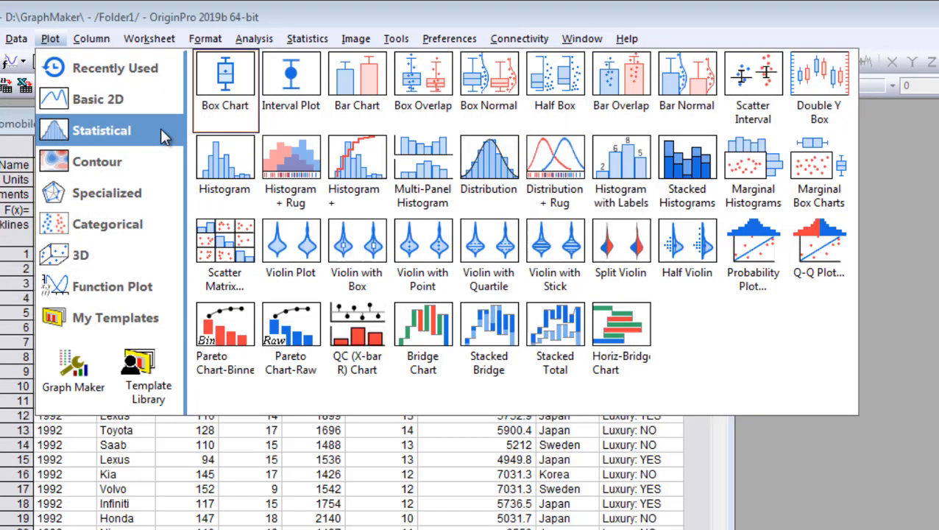
pyautogui.click(96, 161)
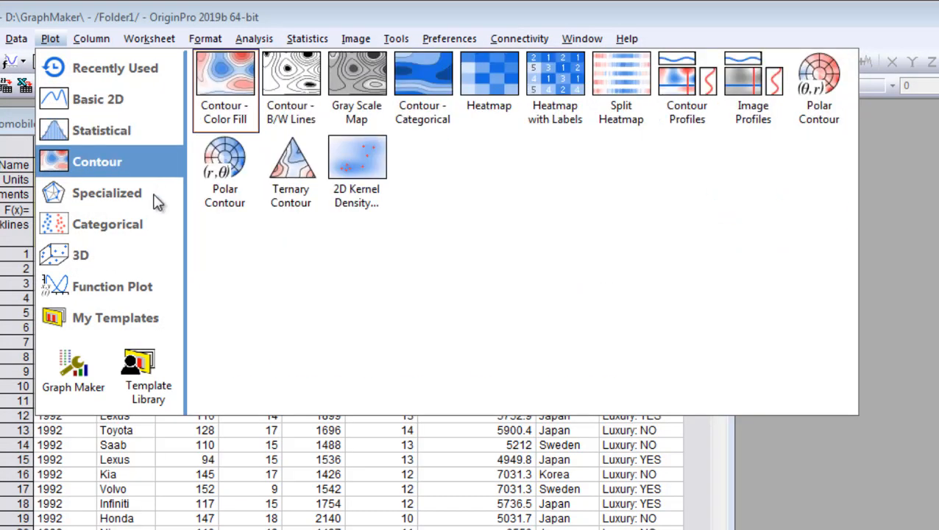
pyautogui.click(107, 224)
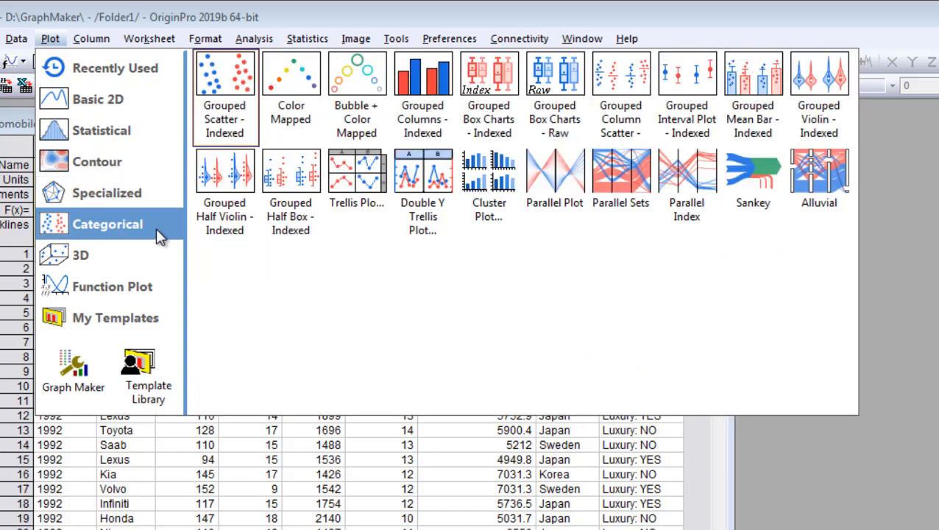
pyautogui.click(80, 254)
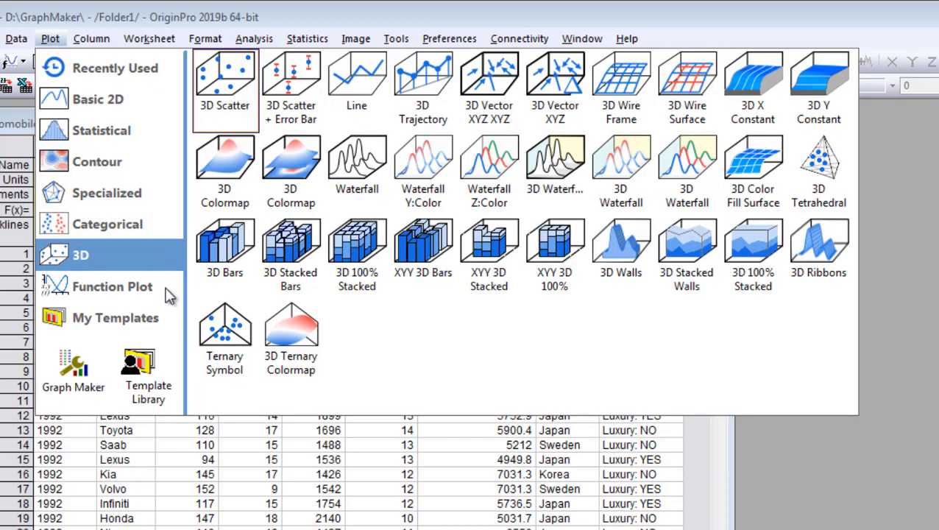
pyautogui.click(112, 286)
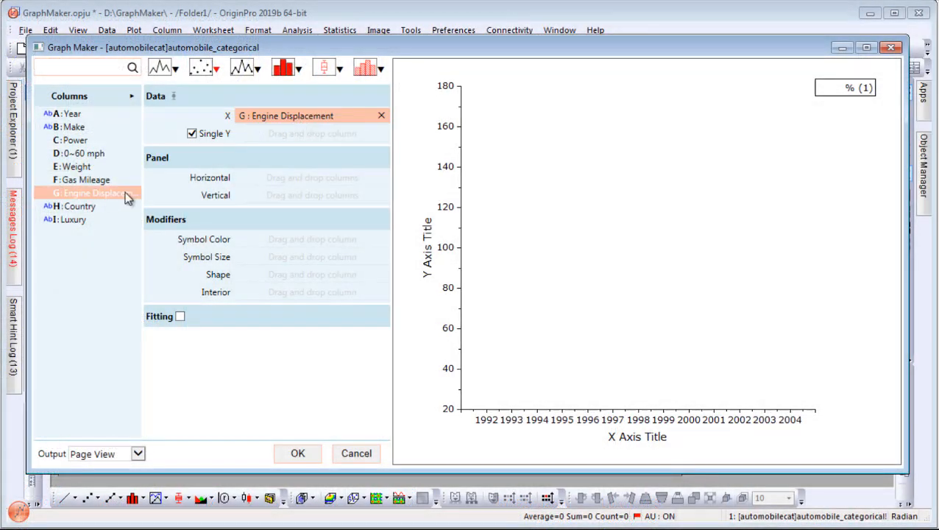
# Plot Gas Mileage (F) against Engine Displacement (G), with vertical panels by Country (H).
pyautogui.moveTo(85, 179); pyautogui.dragTo(309, 134)
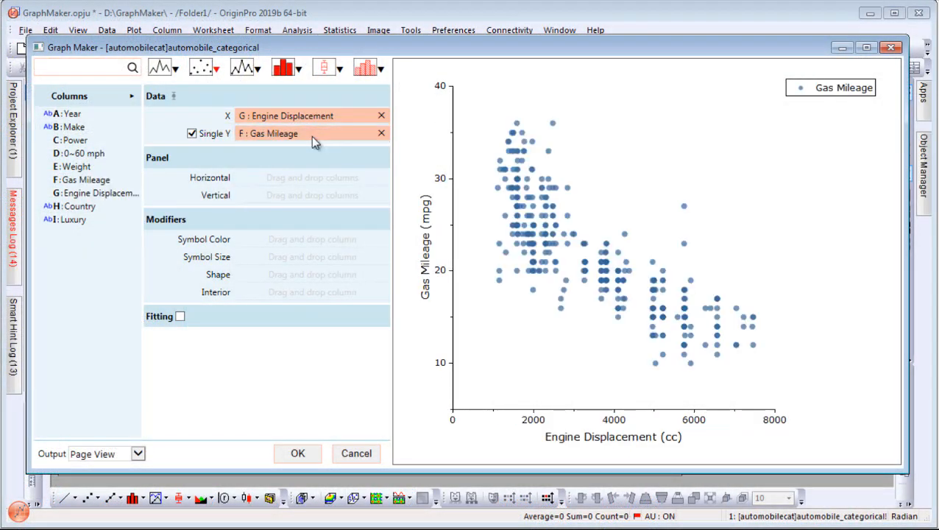
pyautogui.moveTo(81, 206); pyautogui.dragTo(312, 194)
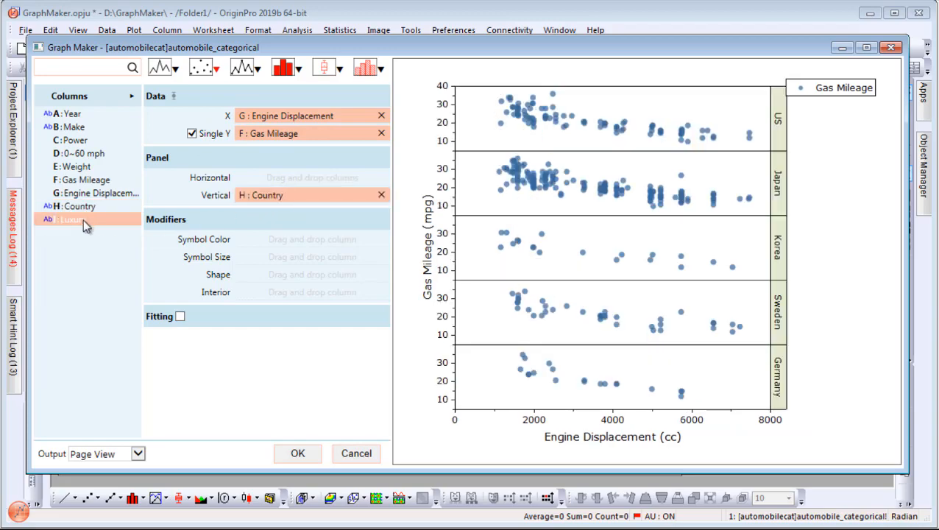
pyautogui.moveTo(73, 219); pyautogui.dragTo(309, 177)
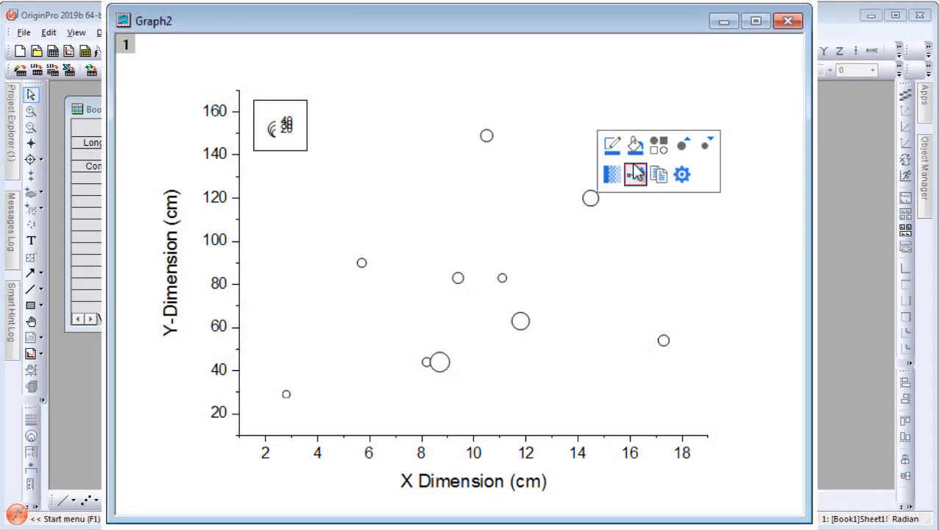
# Colour the bubbles by Mass (Col C) and turn on major horizontal grid lines.
pyautogui.click(657, 144)
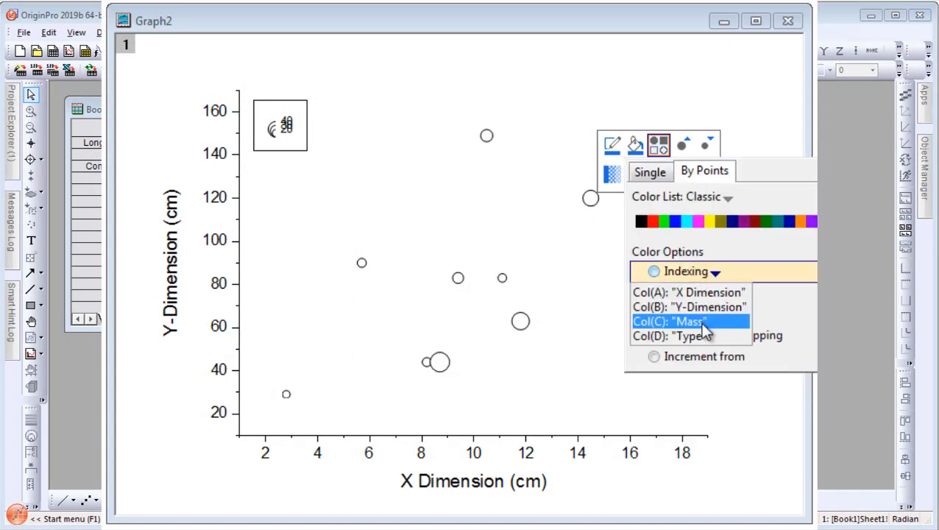
pyautogui.click(666, 320)
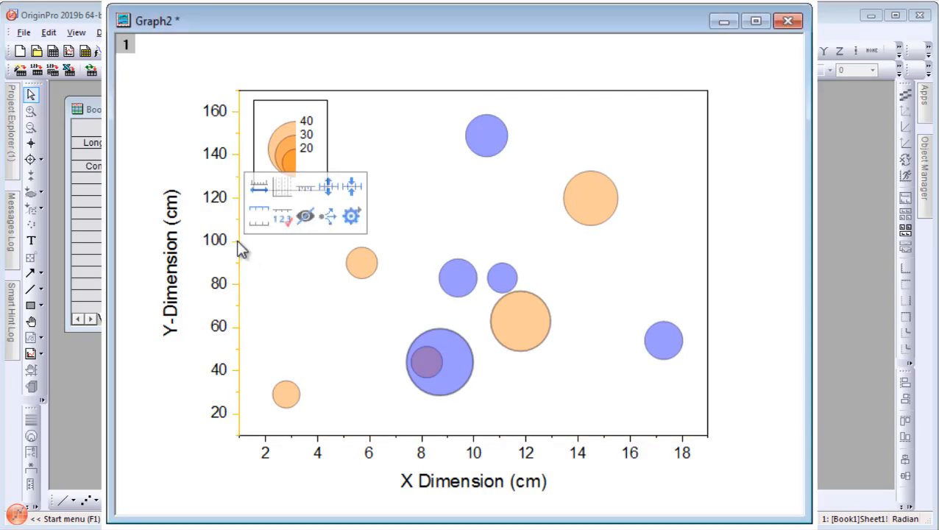
pyautogui.click(281, 186)
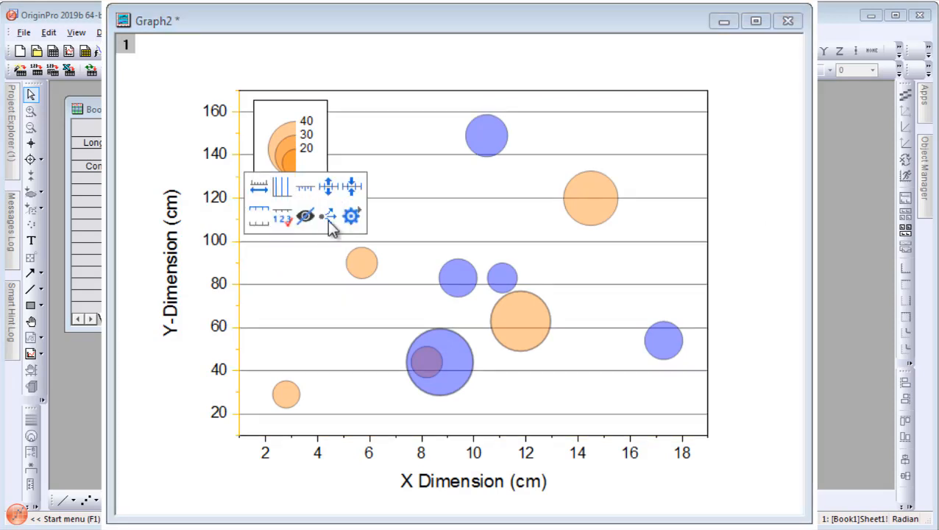
pyautogui.click(239, 202)
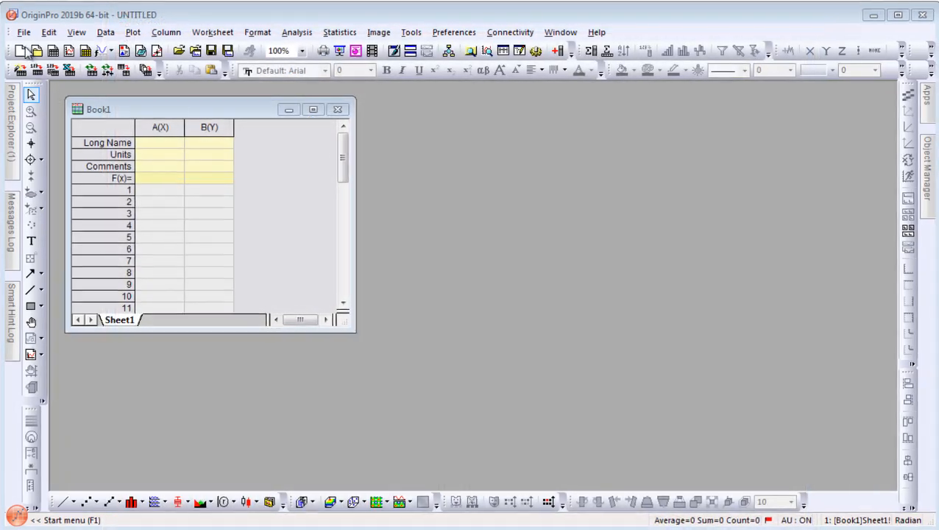
# Open the Data Highlighting project and activate the Data Highlighter tool.
pyautogui.click(23, 31)
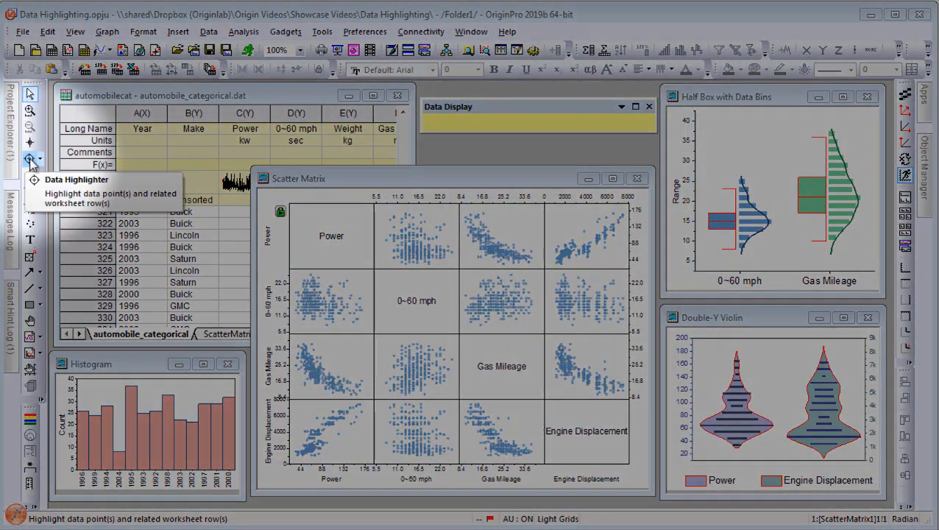
pyautogui.click(31, 160)
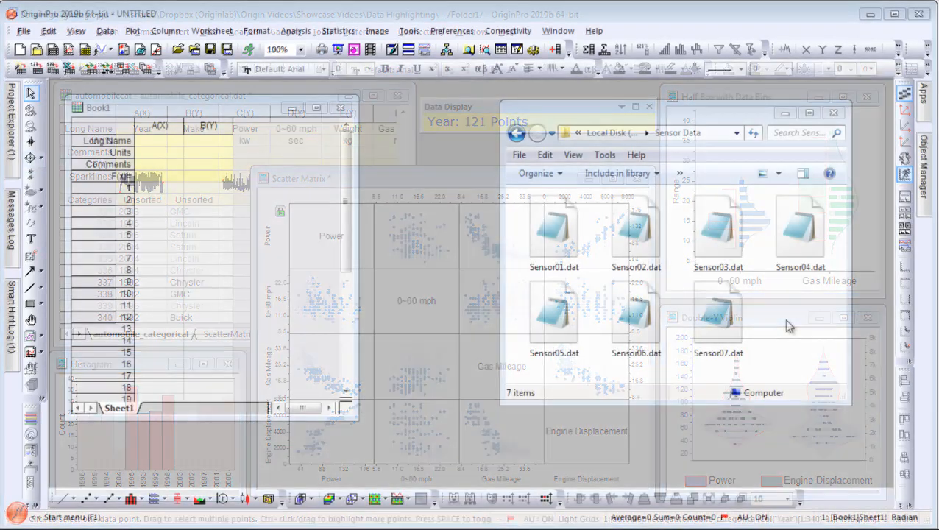
# Linear-fit Sensor Output vs Displacement with confidence and prediction bands enabled.
pyautogui.click(296, 30)
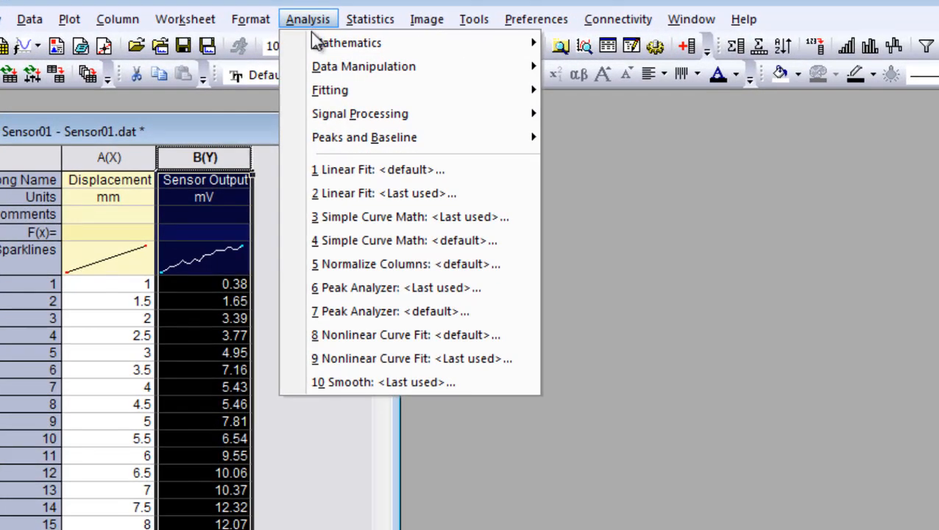
pyautogui.moveTo(329, 90)
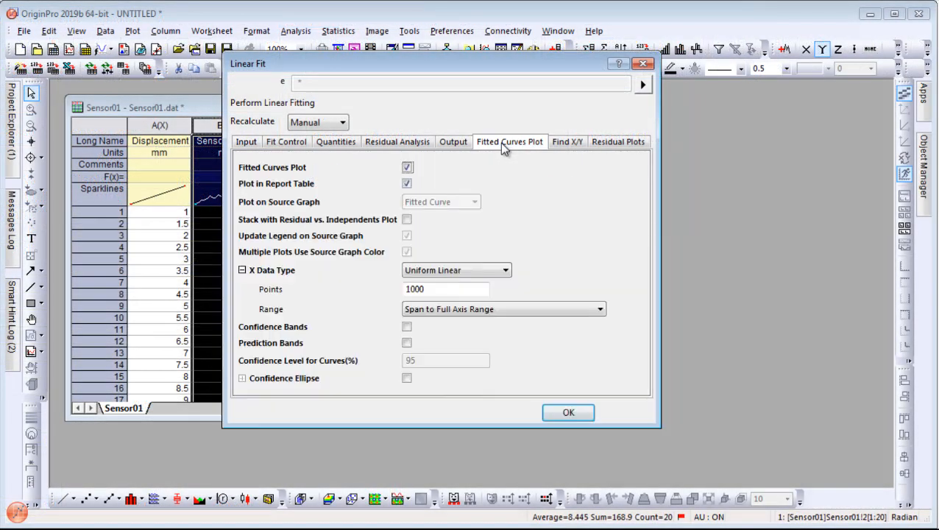
pyautogui.click(407, 327)
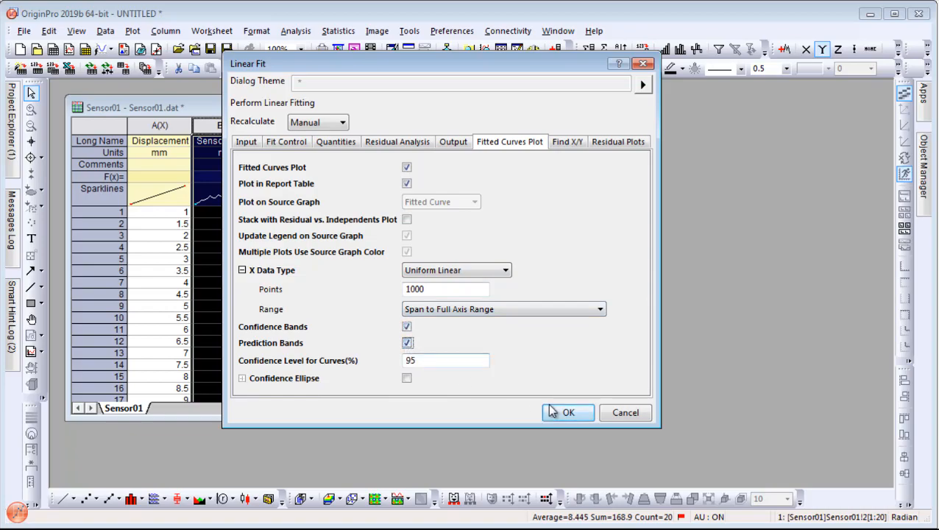
pyautogui.click(567, 412)
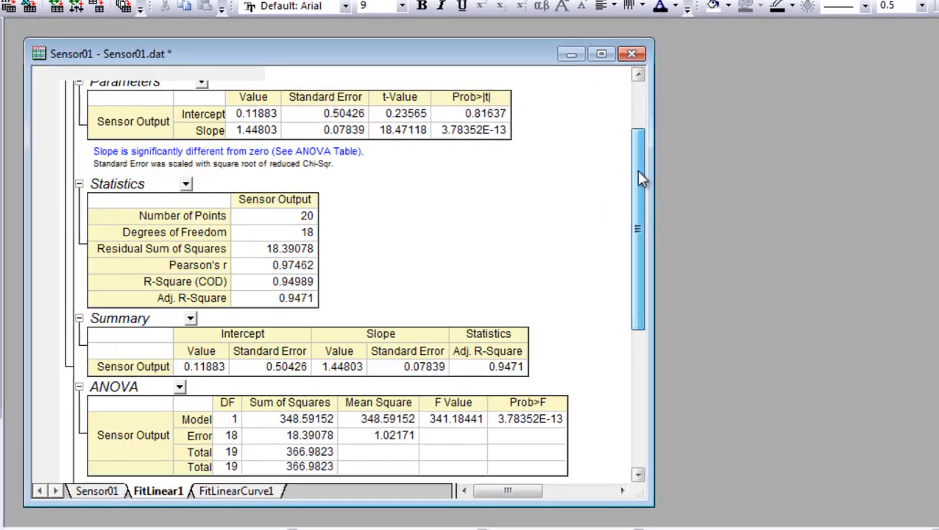
pyautogui.scroll(-3)
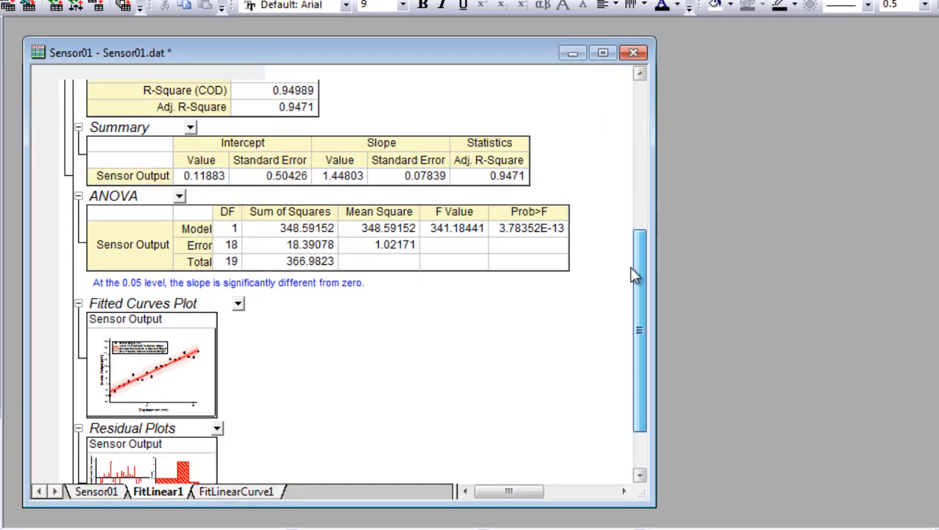
pyautogui.scroll(-3)
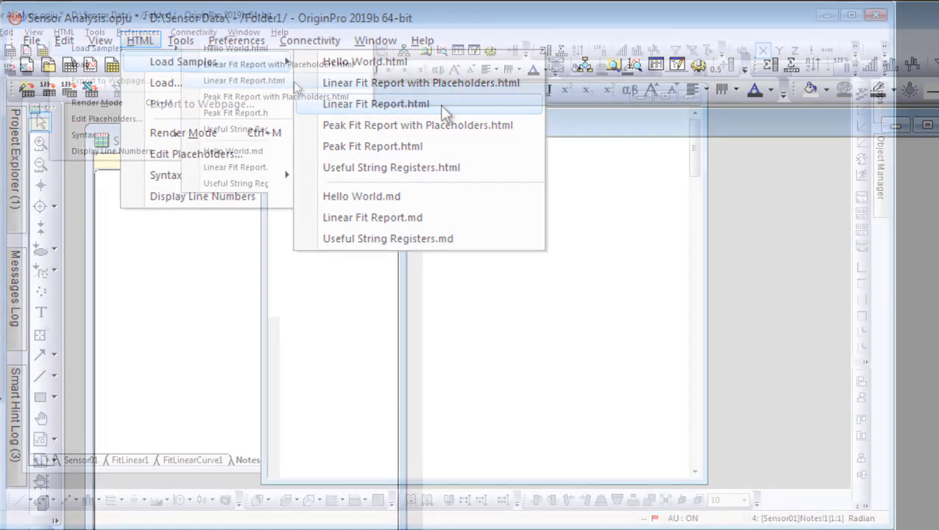
# Load the Linear Fit Report.html sample into Notes and bring in Sensor05.dat data.
pyautogui.click(375, 104)
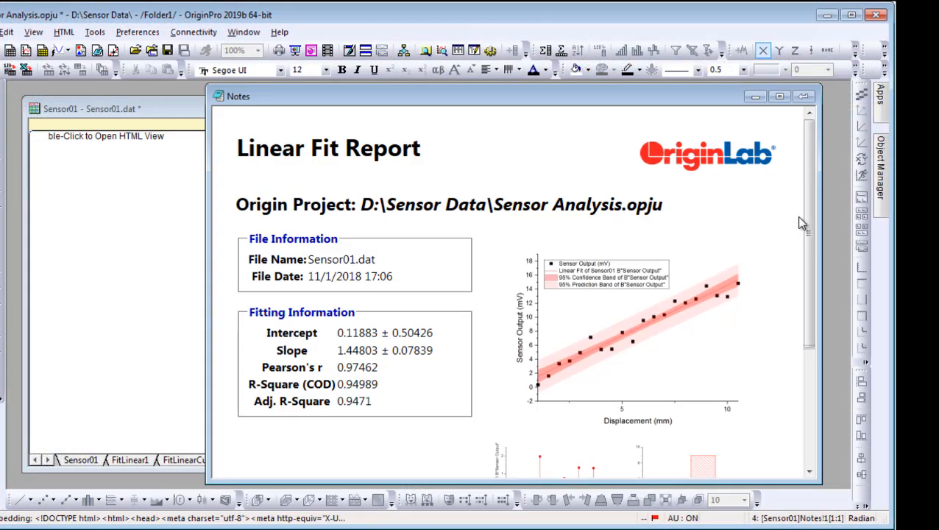
pyautogui.scroll(3)
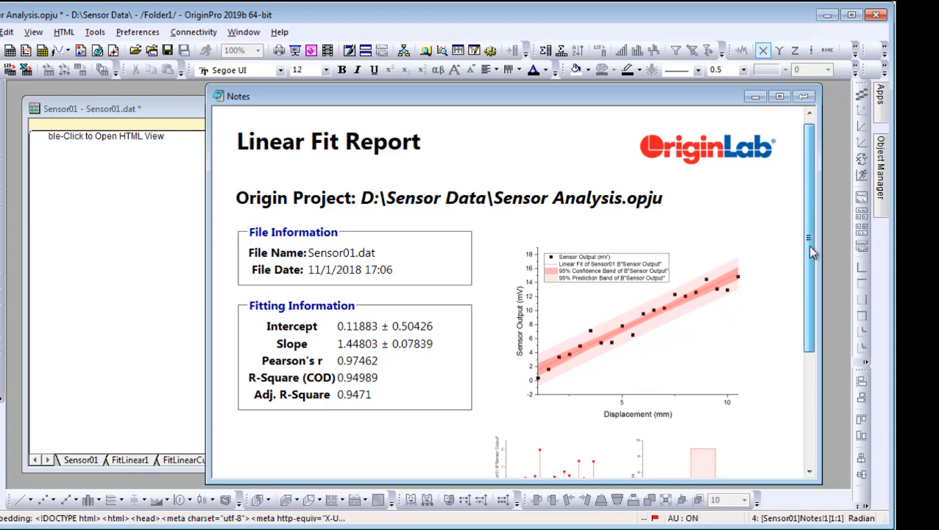
pyautogui.scroll(-3)
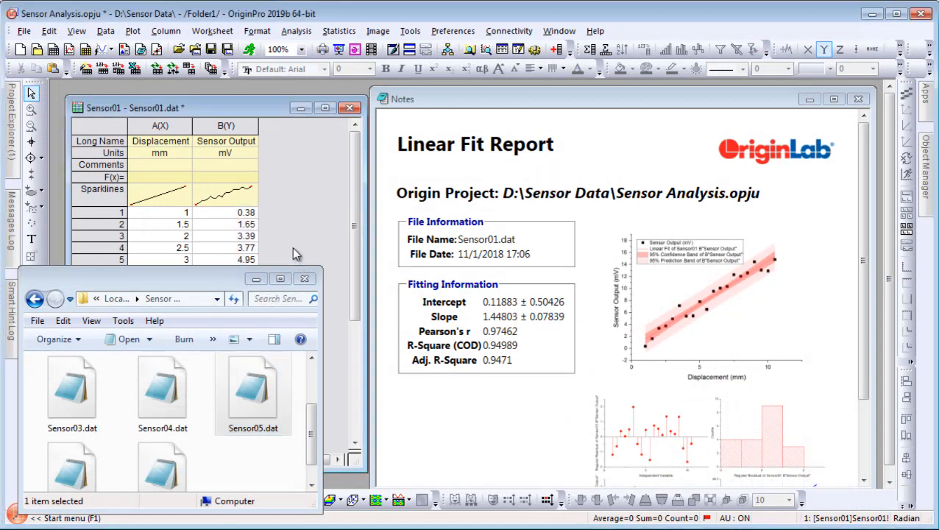
pyautogui.doubleClick(253, 386)
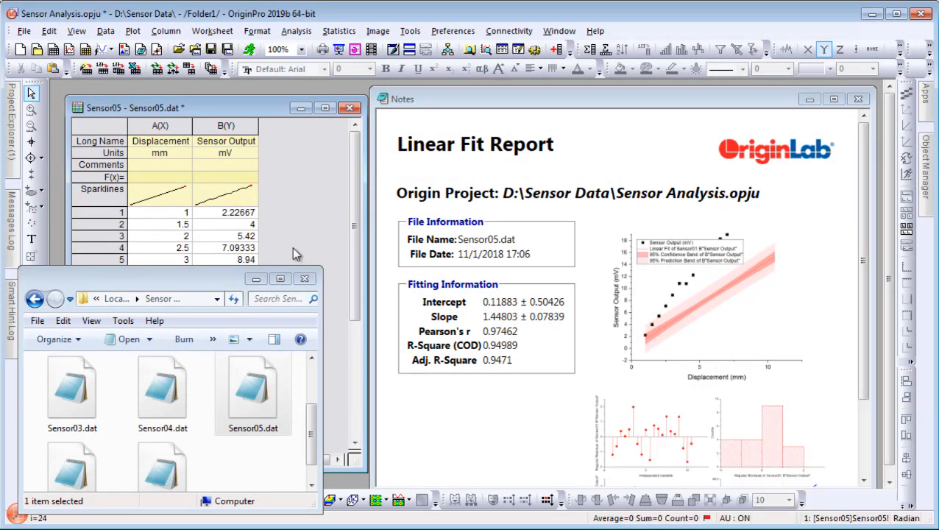